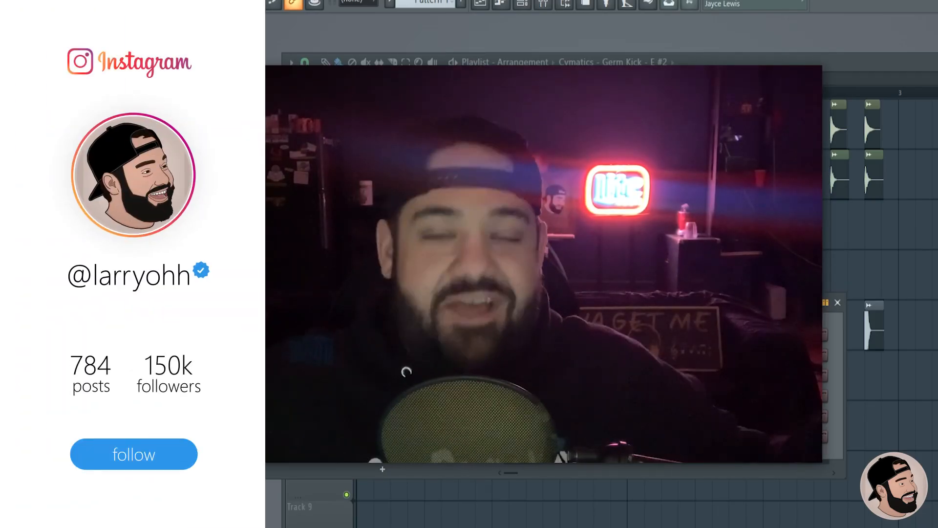
# - Assign collaborators to the Rocket Ships split rows and add a fourth team-member row at 0%
pyautogui.click(134, 453)
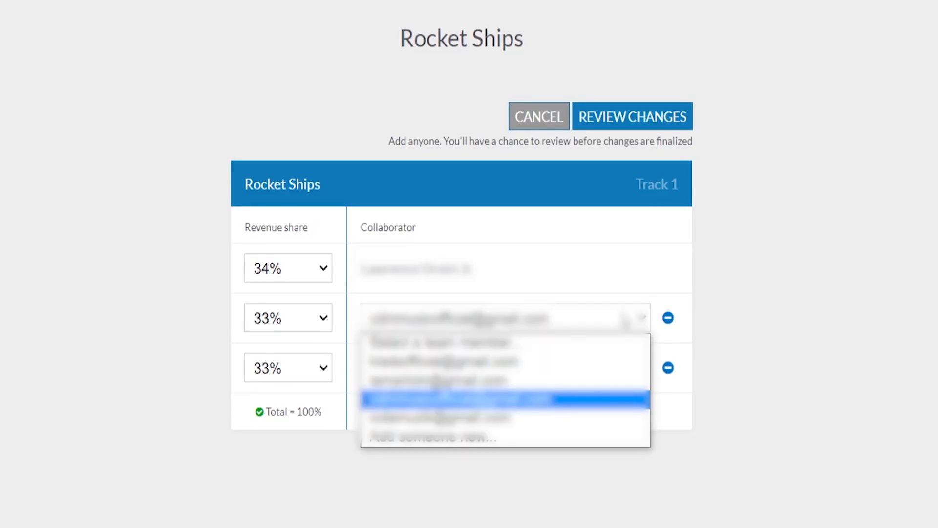
pyautogui.click(504, 399)
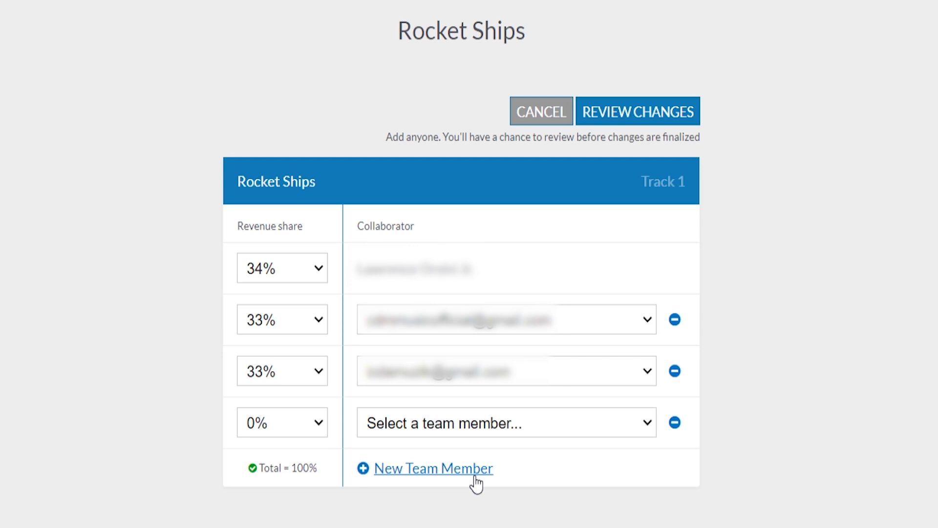
pyautogui.click(675, 423)
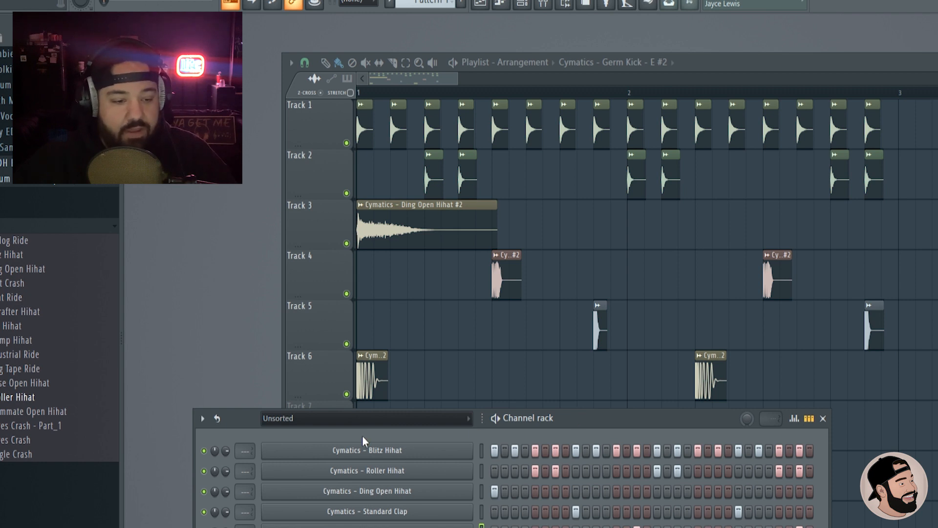
# - Switch the channel rack filter to All so the playlist's audio clip channels are listed too
pyautogui.click(366, 418)
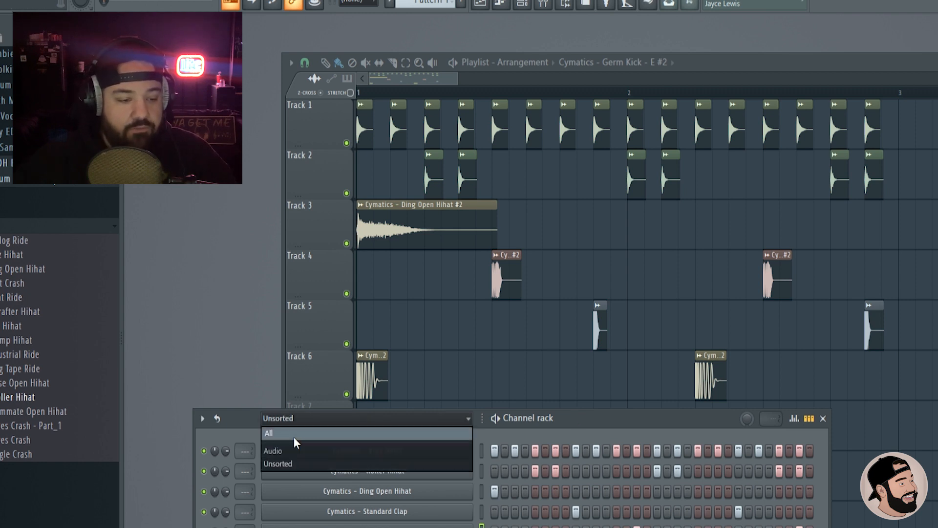
pyautogui.click(269, 433)
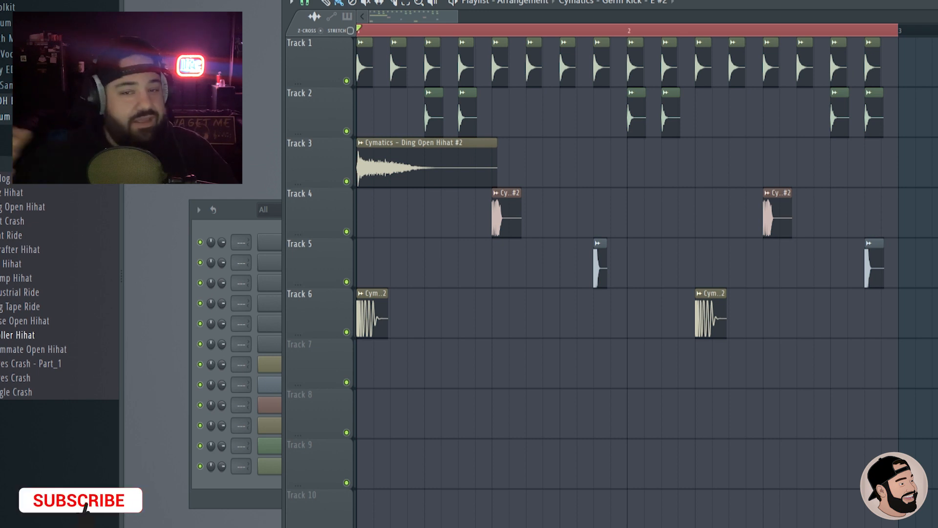
# - Bring the channel rack with its twelve channels to the front
pyautogui.click(79, 500)
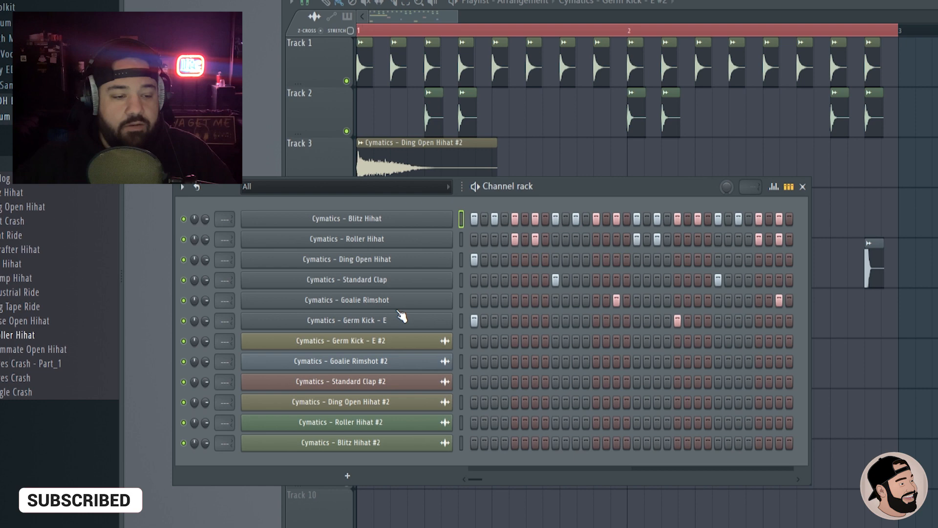
pyautogui.moveTo(395, 330)
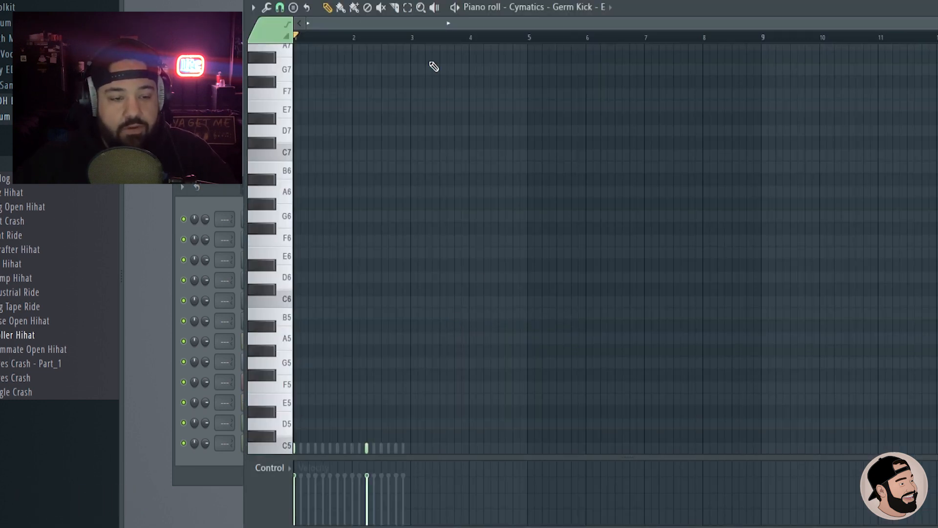
# - Scroll the Germ Kick - E piano roll down to its C5 step notes
pyautogui.scroll(-3)
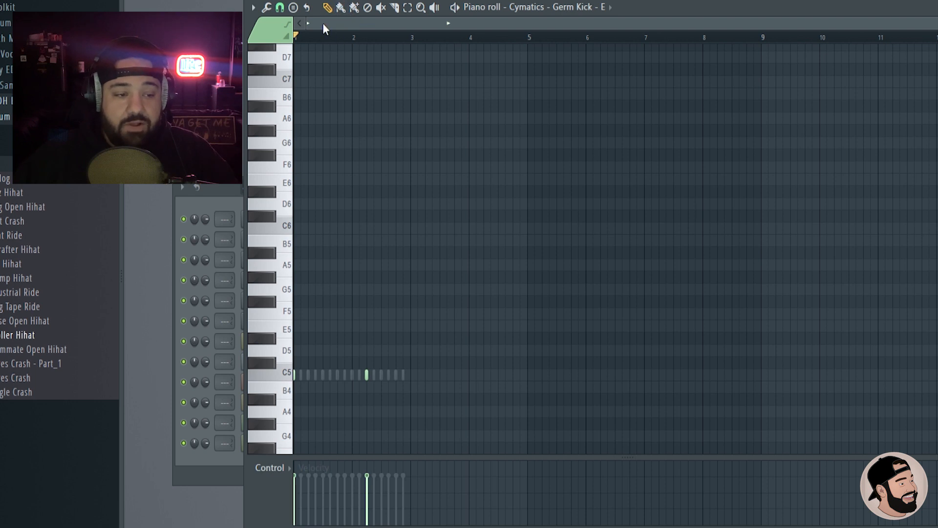
pyautogui.moveTo(367, 418)
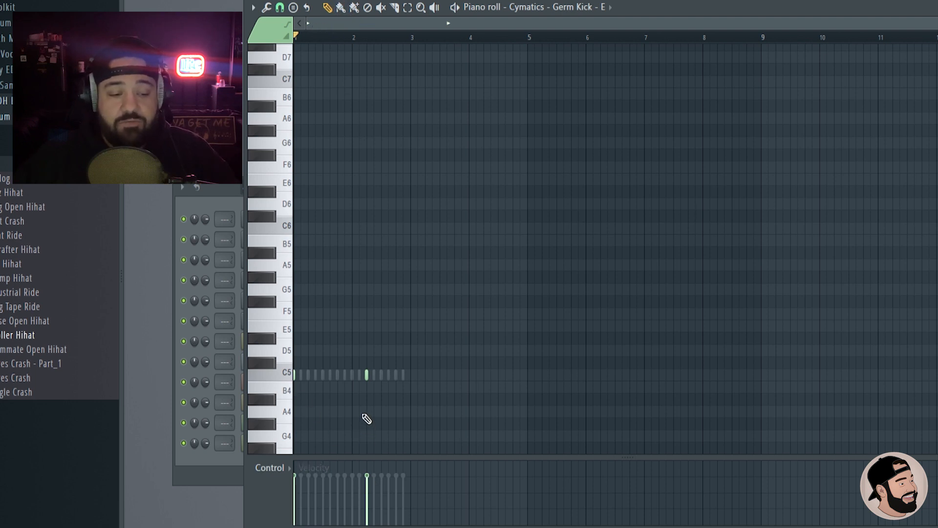
pyautogui.moveTo(363, 404)
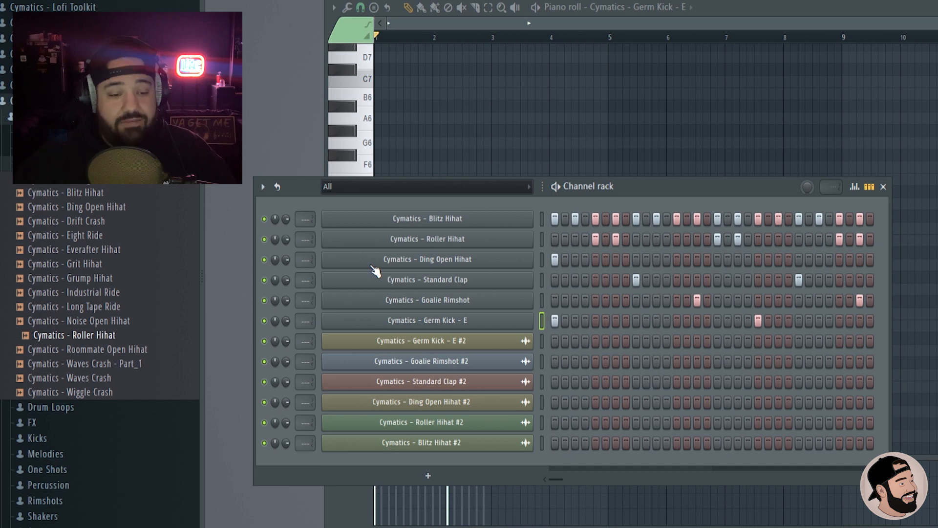
pyautogui.moveTo(509, 292)
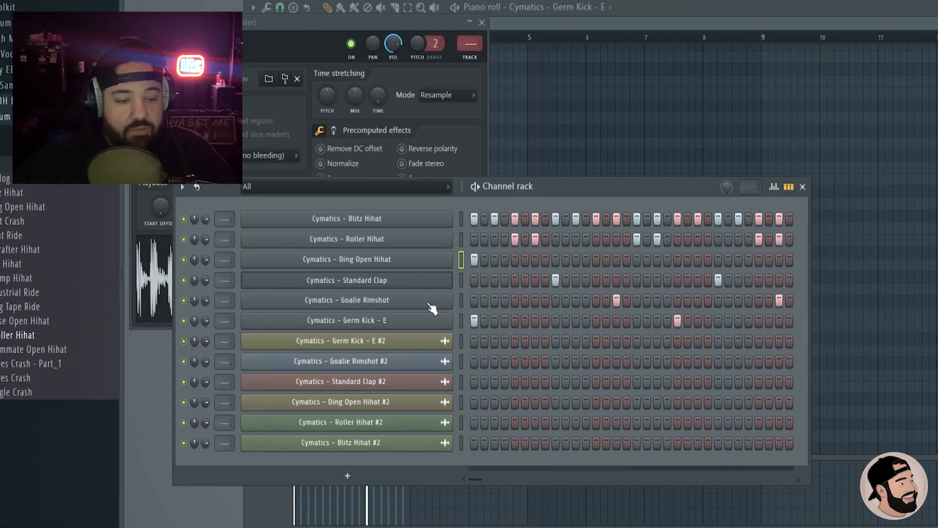
# - Show a channel's sampler settings with time stretching and precomputed effects
pyautogui.click(346, 301)
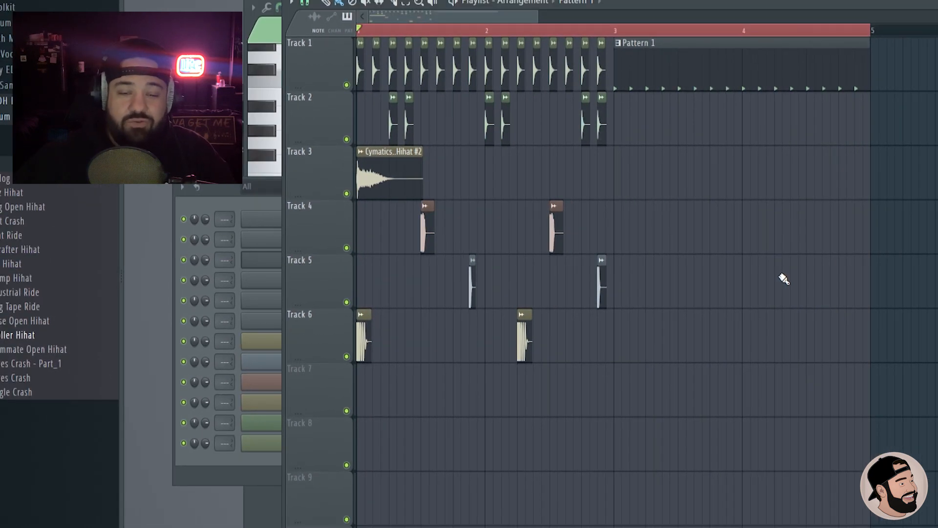
pyautogui.moveTo(595, 241)
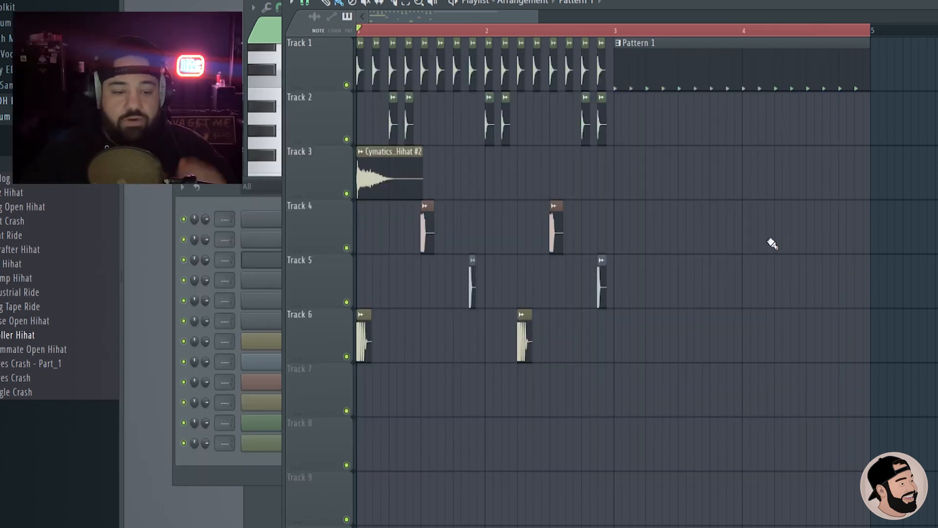
pyautogui.moveTo(511, 184)
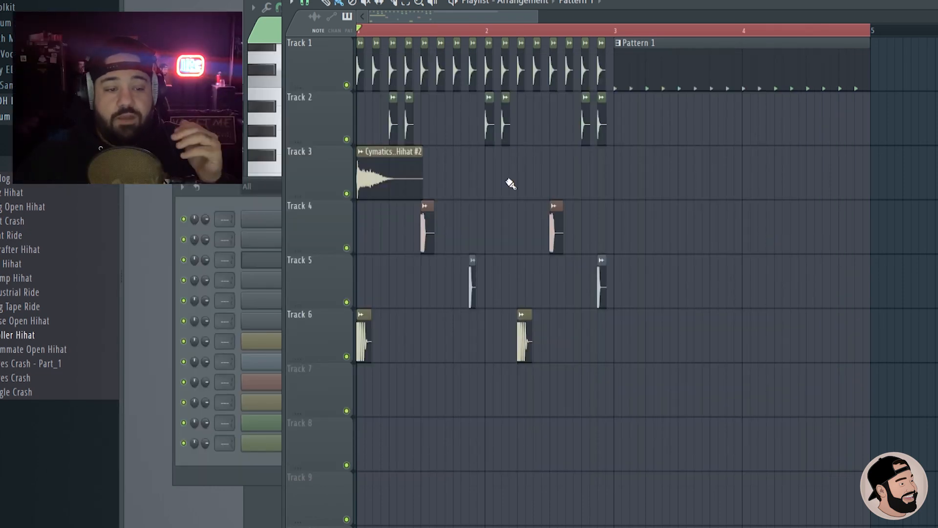
pyautogui.moveTo(671, 183)
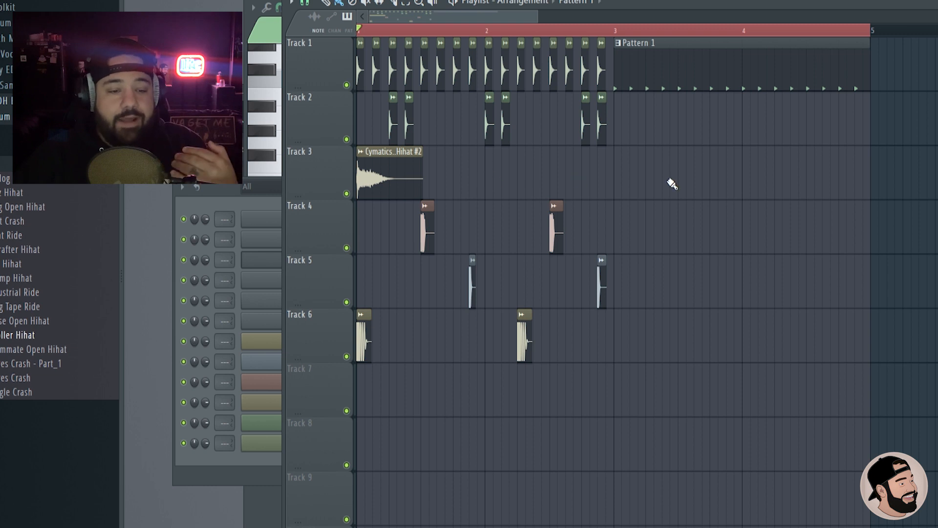
pyautogui.moveTo(678, 182)
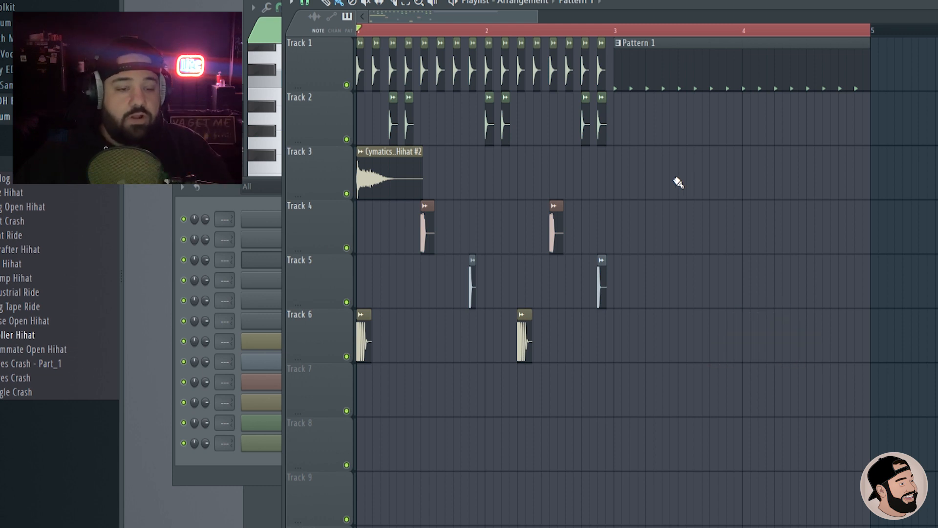
# - Show the Blitz Hihat channel's sixteen C5 notes and velocities in the piano roll
pyautogui.rightClick(346, 218)
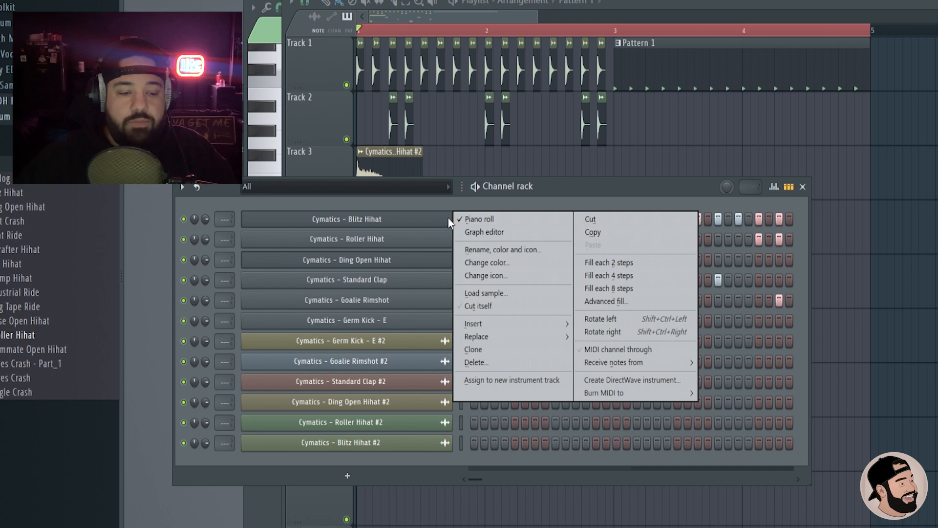
pyautogui.click(479, 218)
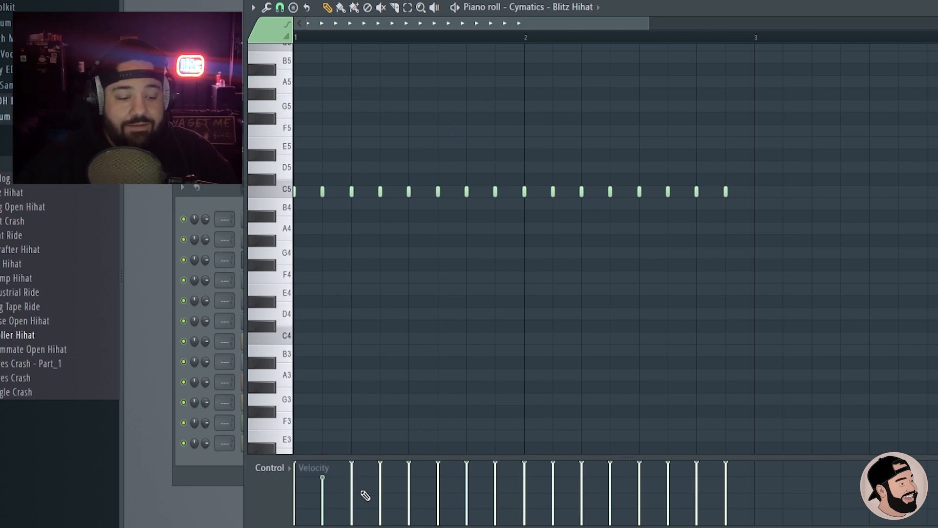
# - Vary the hi-hat velocities, then shape a dipping Blitz Hihat #2 volume-multiplier envelope in the playlist
pyautogui.moveTo(352, 479); pyautogui.dragTo(494, 479)
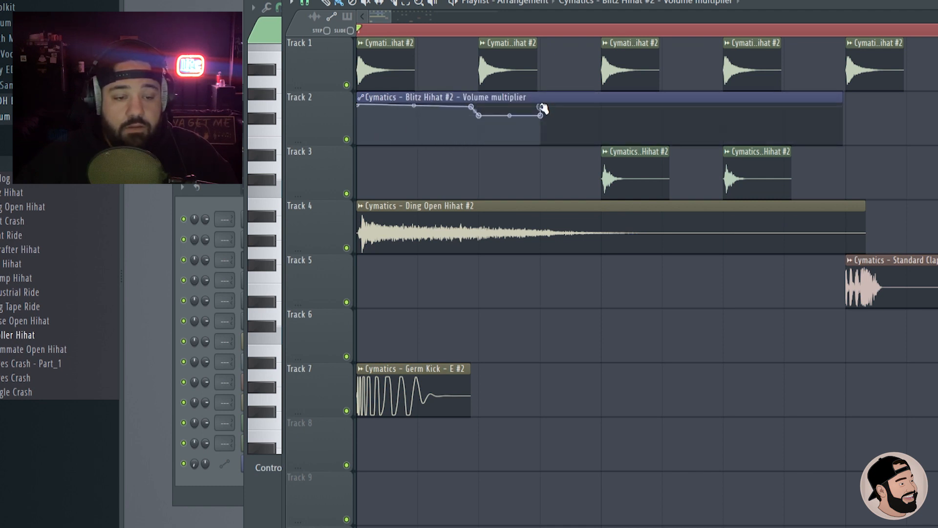
pyautogui.moveTo(539, 113); pyautogui.dragTo(604, 105)
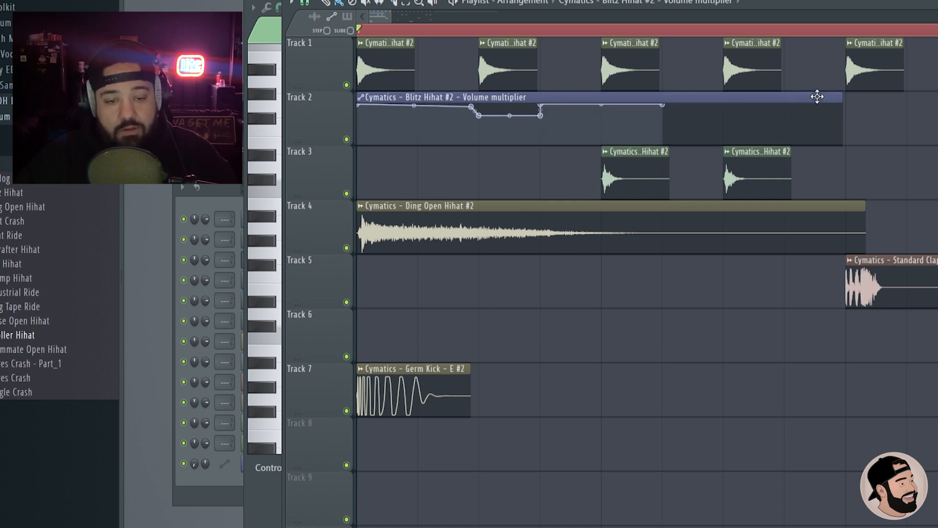
pyautogui.moveTo(843, 97); pyautogui.dragTo(605, 97)
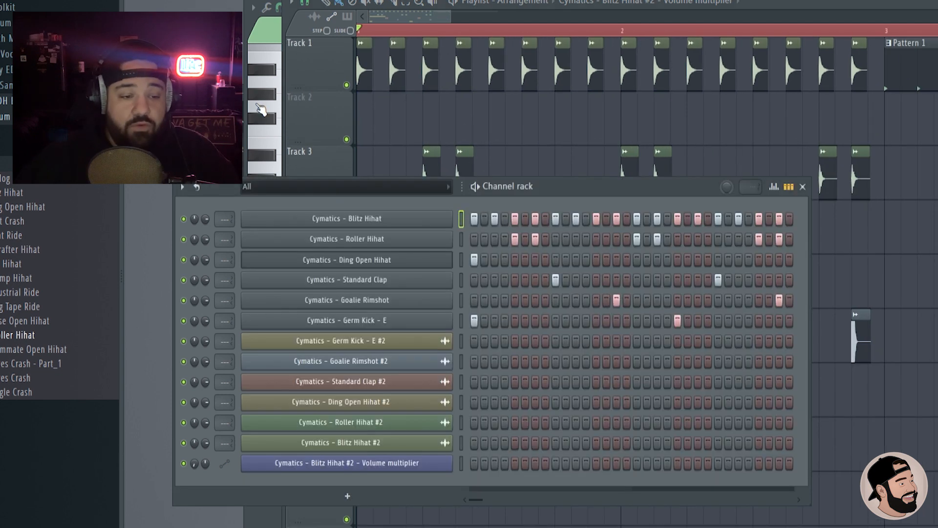
# - Add quick hi-hat roll notes with alternating velocities to the Blitz Hihat pattern
pyautogui.rightClick(346, 218)
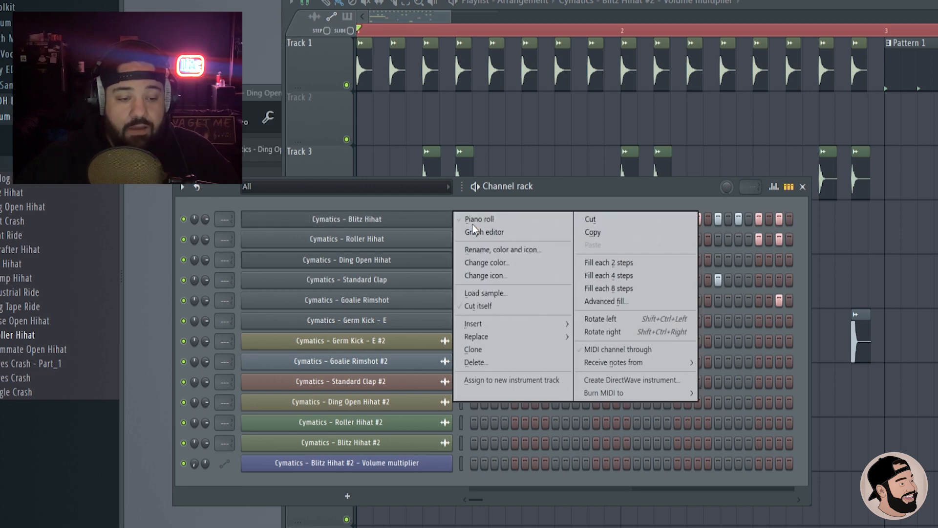
pyautogui.click(479, 218)
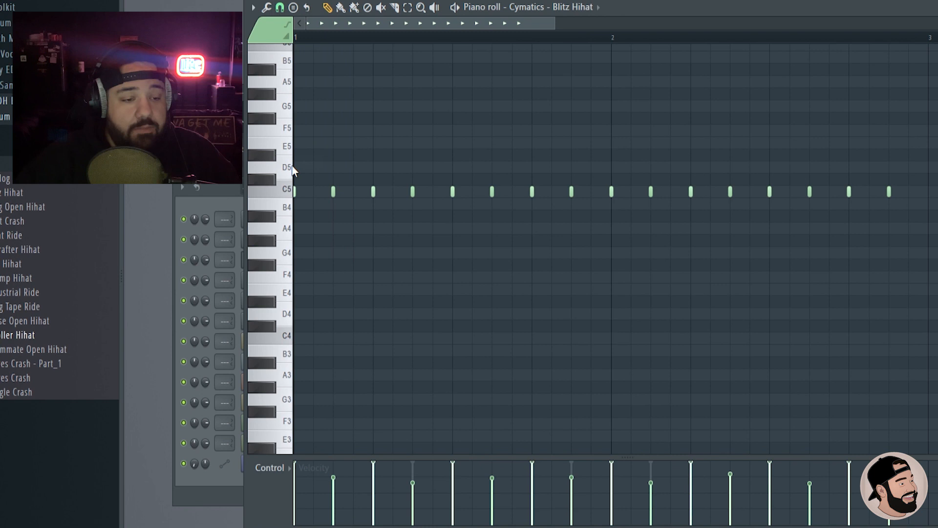
pyautogui.click(280, 7)
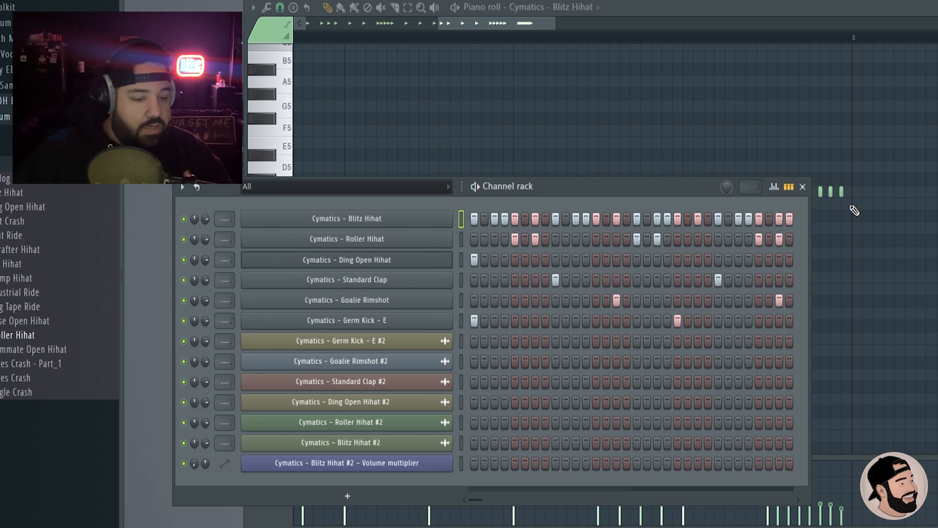
pyautogui.moveTo(602, 282)
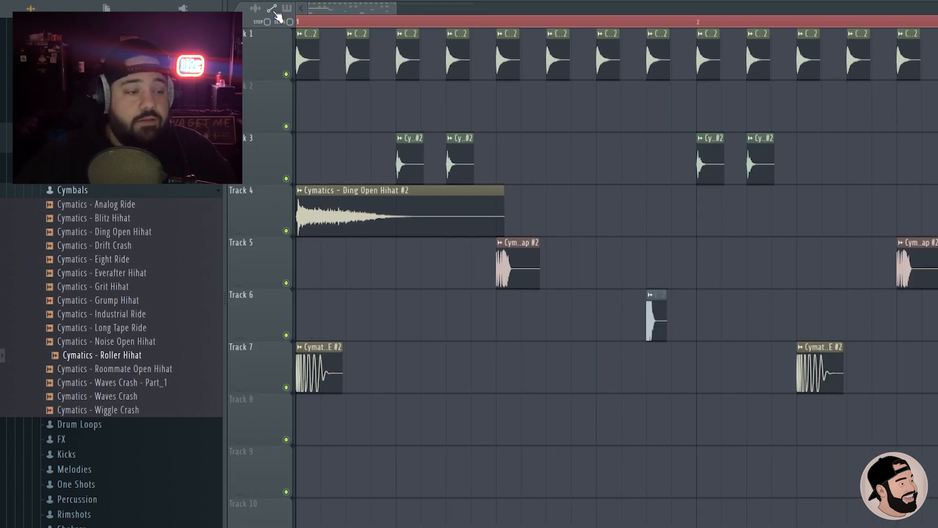
# - Show the playlist's grid-snapping choices, currently at 1/4 beat
pyautogui.click(276, 10)
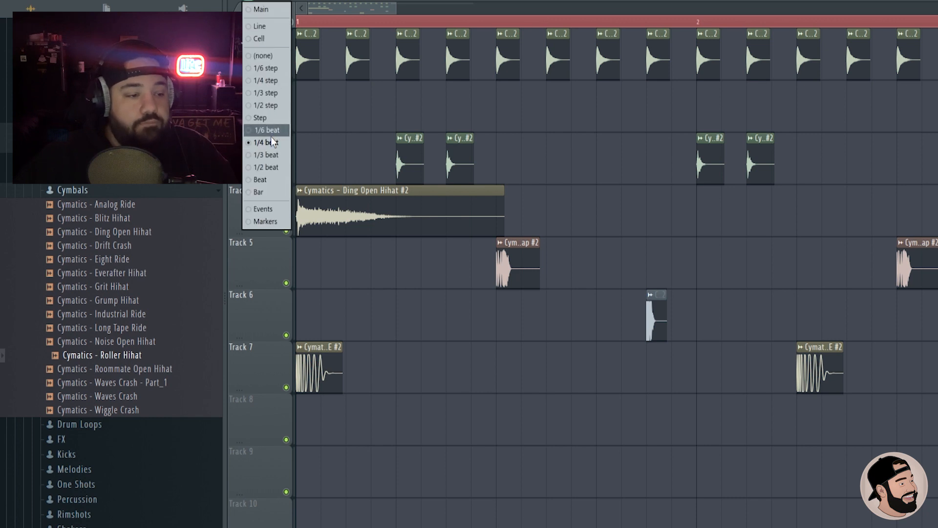
pyautogui.moveTo(266, 93)
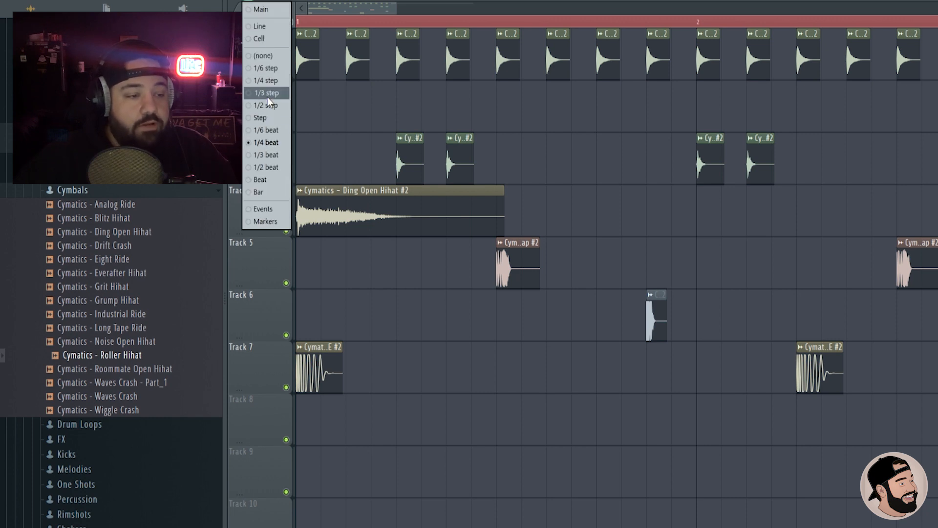